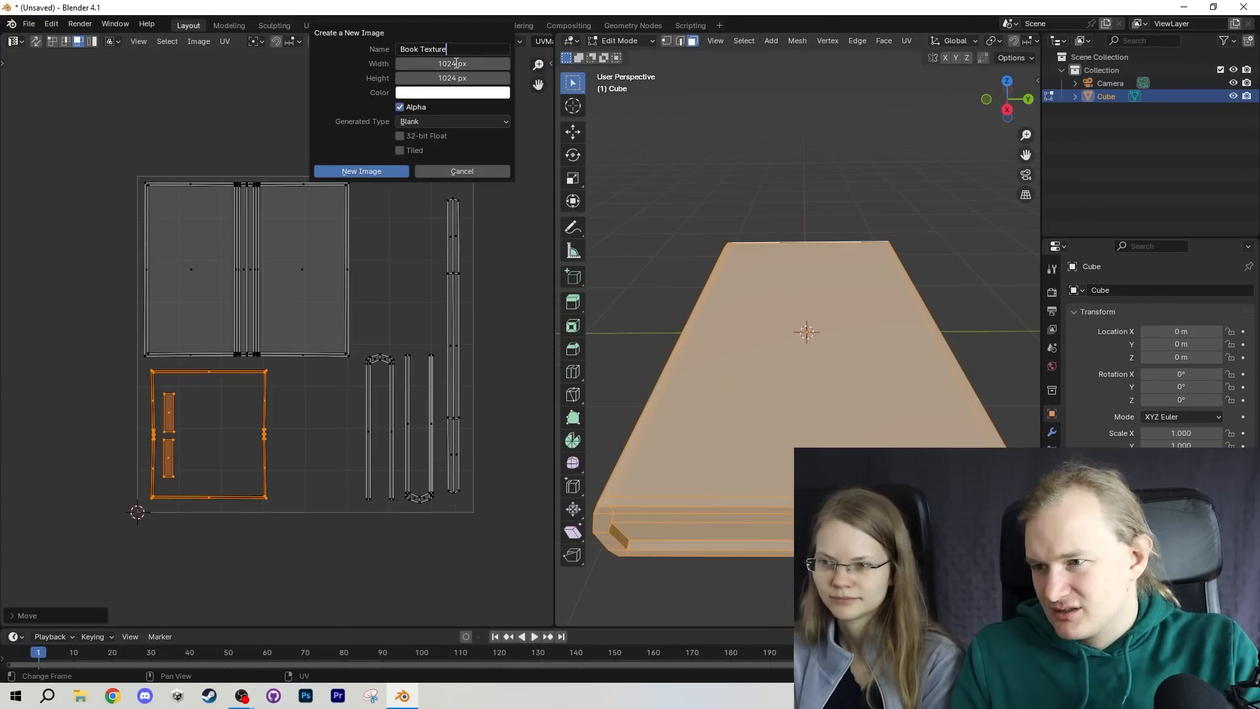
- Switch from Blender to Photoshop's New Document dialog via the taskbar
{"action": "left_click", "coordinate": [305, 696]}
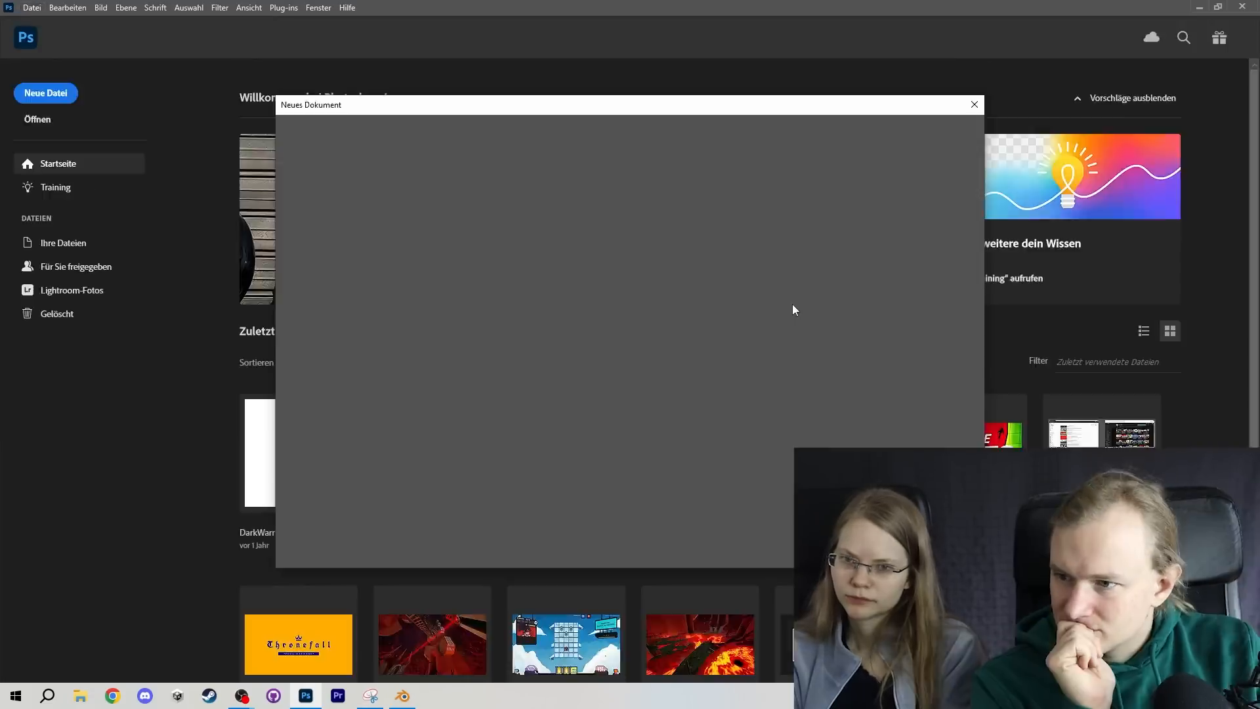